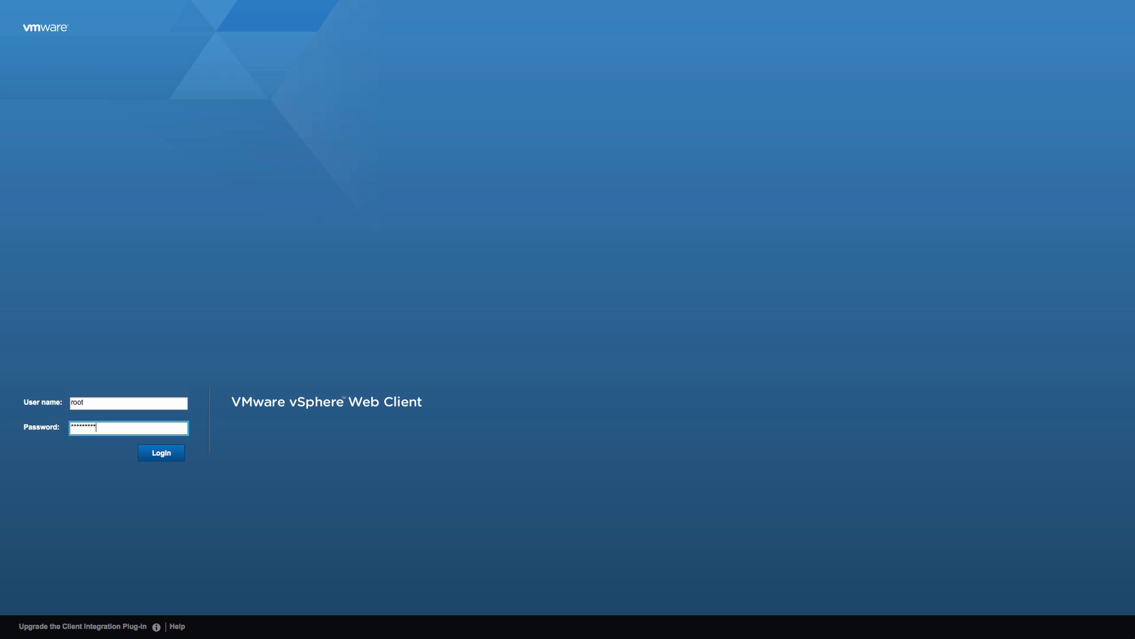
- Log in to the vSphere Web Client as root
click(161, 452)
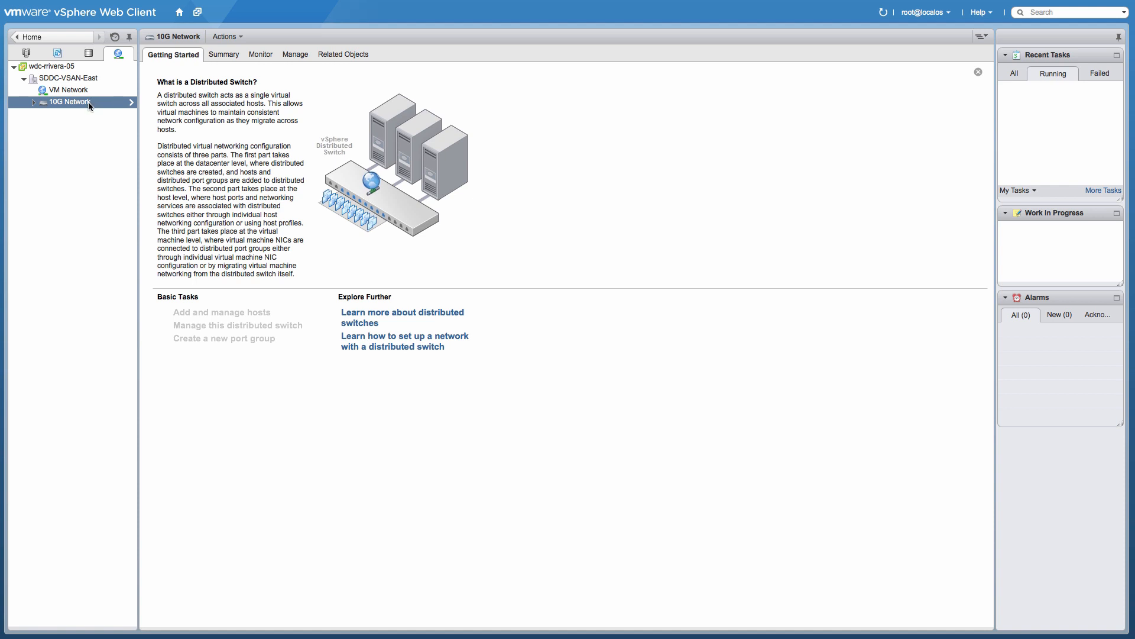
- In Add and Manage Hosts on 10G Network, select all 16 VSAN Cluster hosts as new hosts
right_click(69, 101)
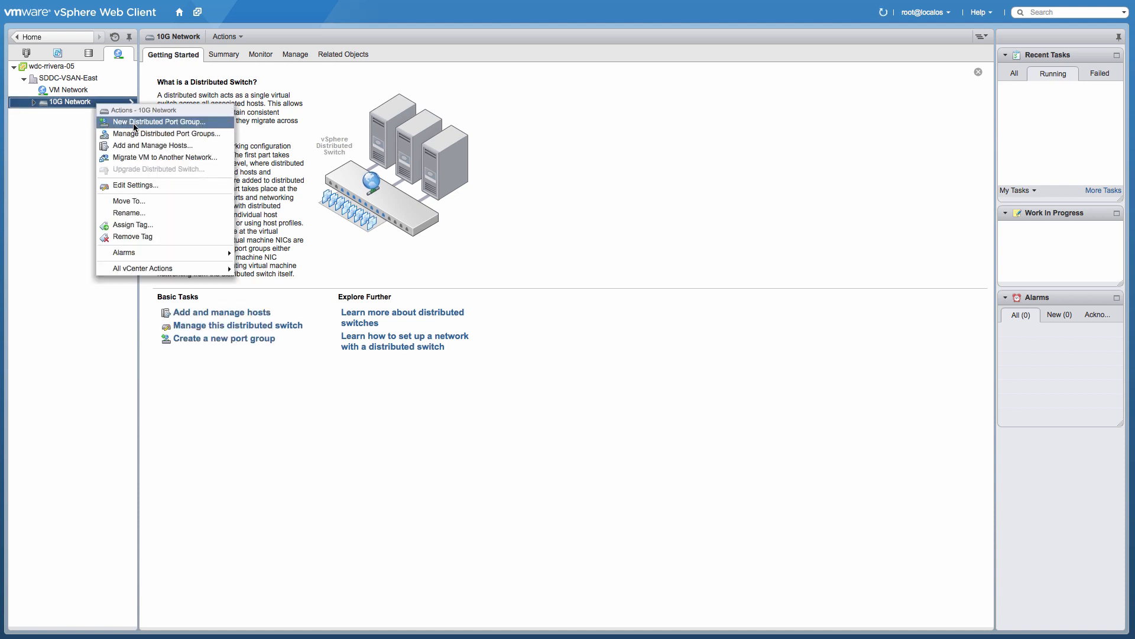
click(152, 146)
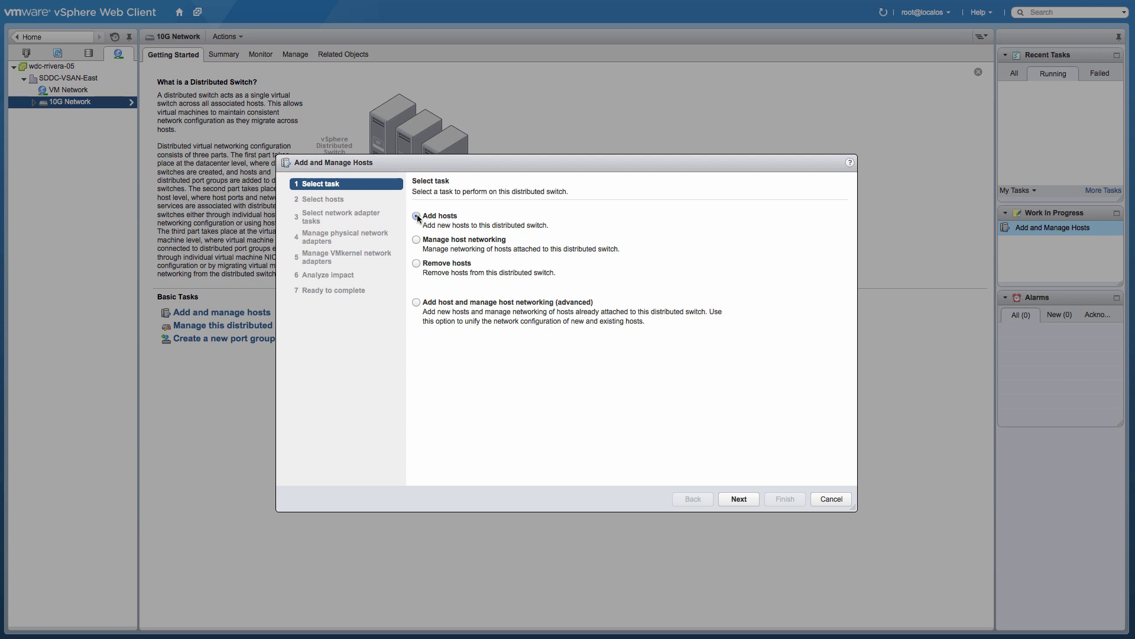
click(738, 498)
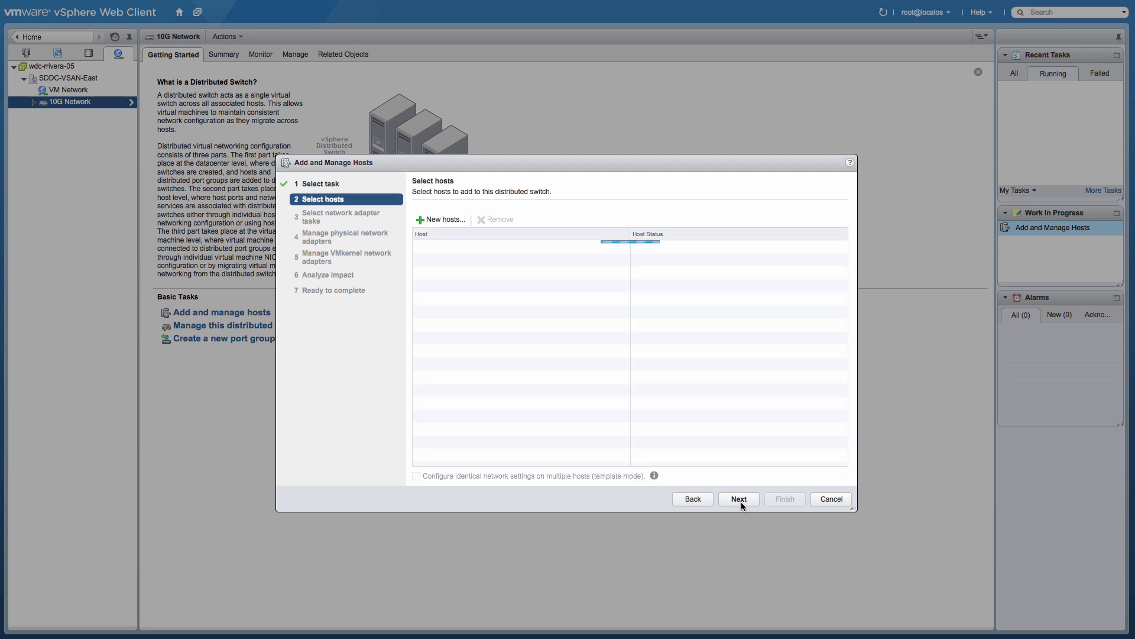
click(439, 220)
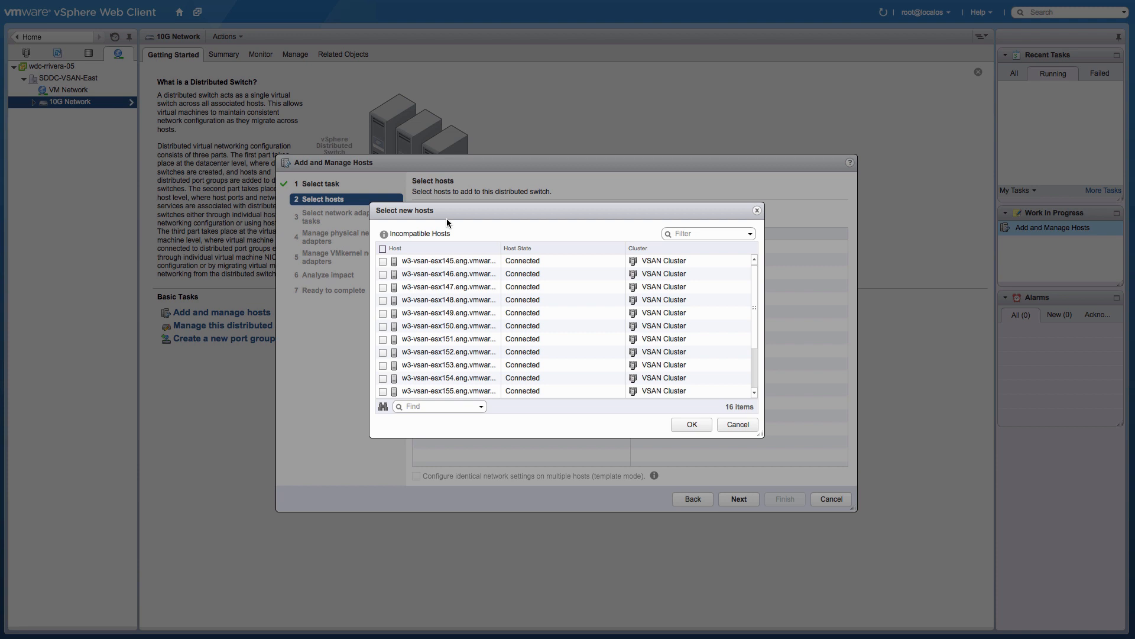
click(382, 248)
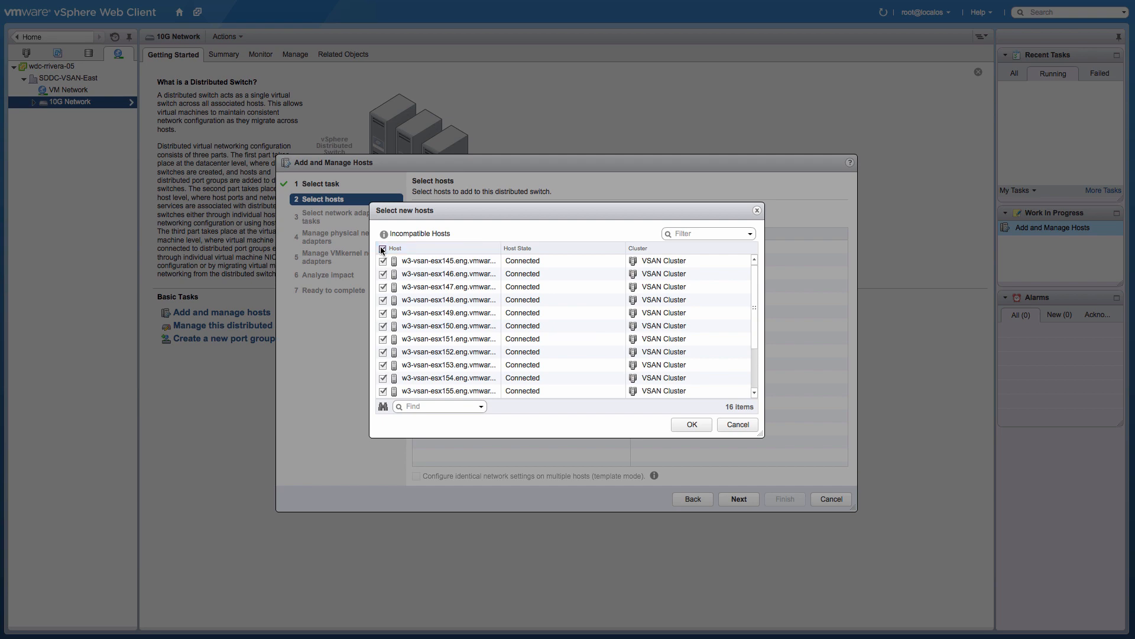
click(690, 425)
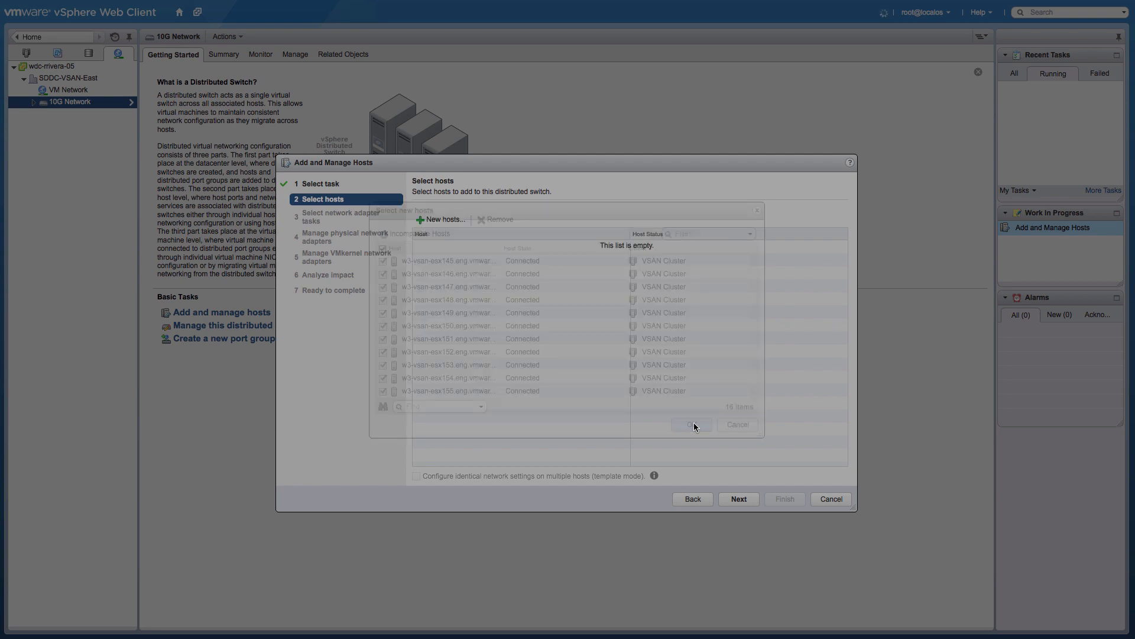
click(690, 424)
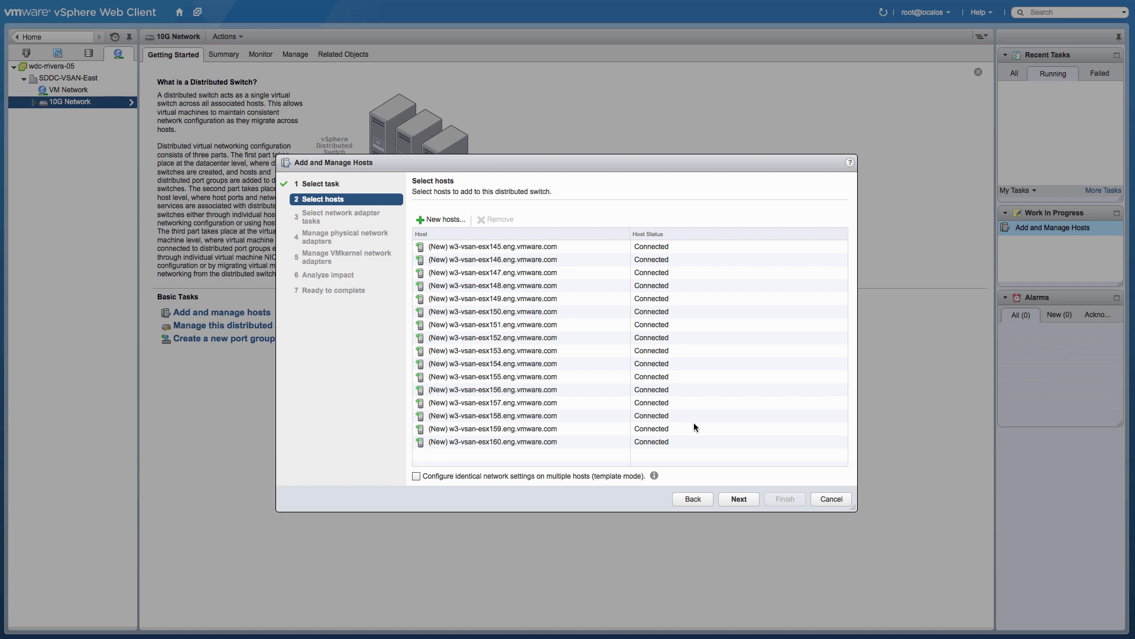
click(492, 441)
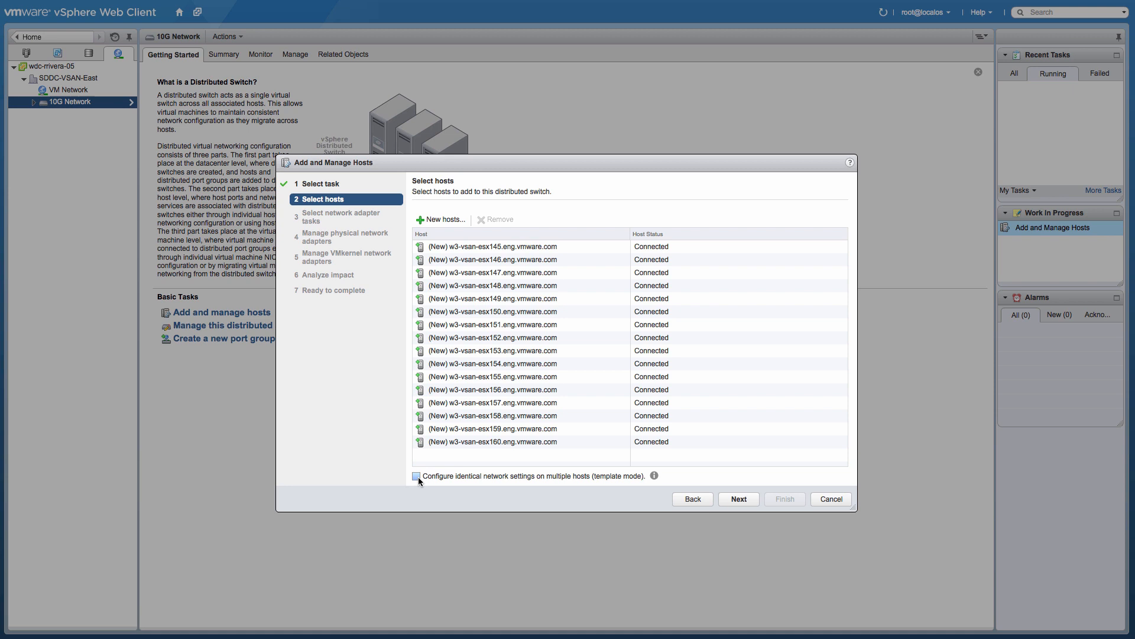
- Enable template mode and choose w3-vsan-esx145.eng.vmware.com as the template host
click(417, 475)
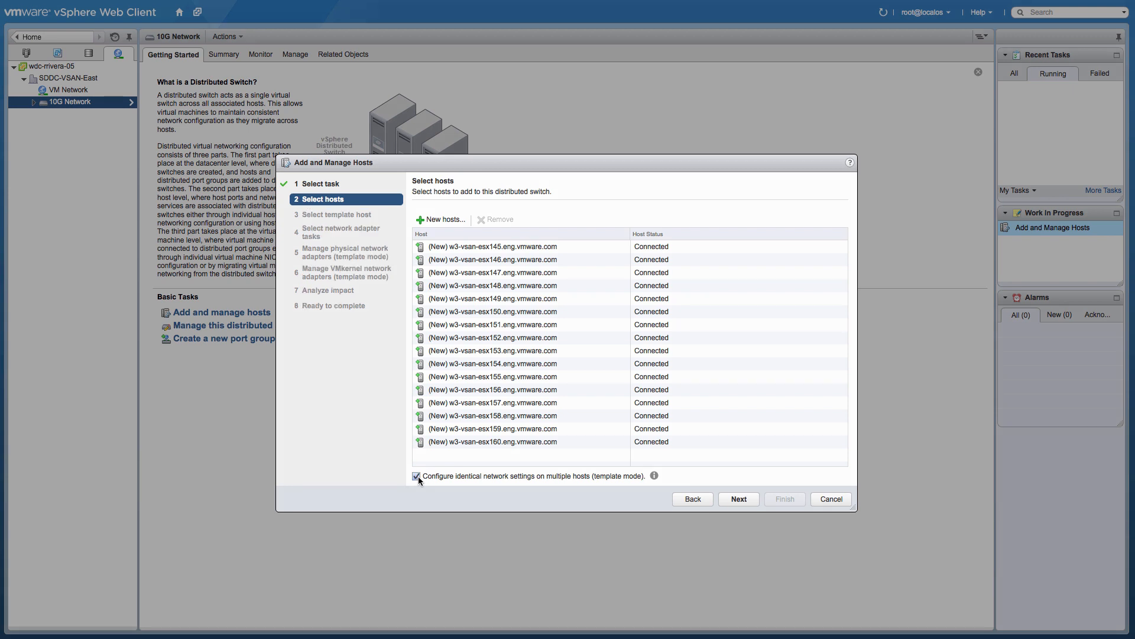
click(738, 498)
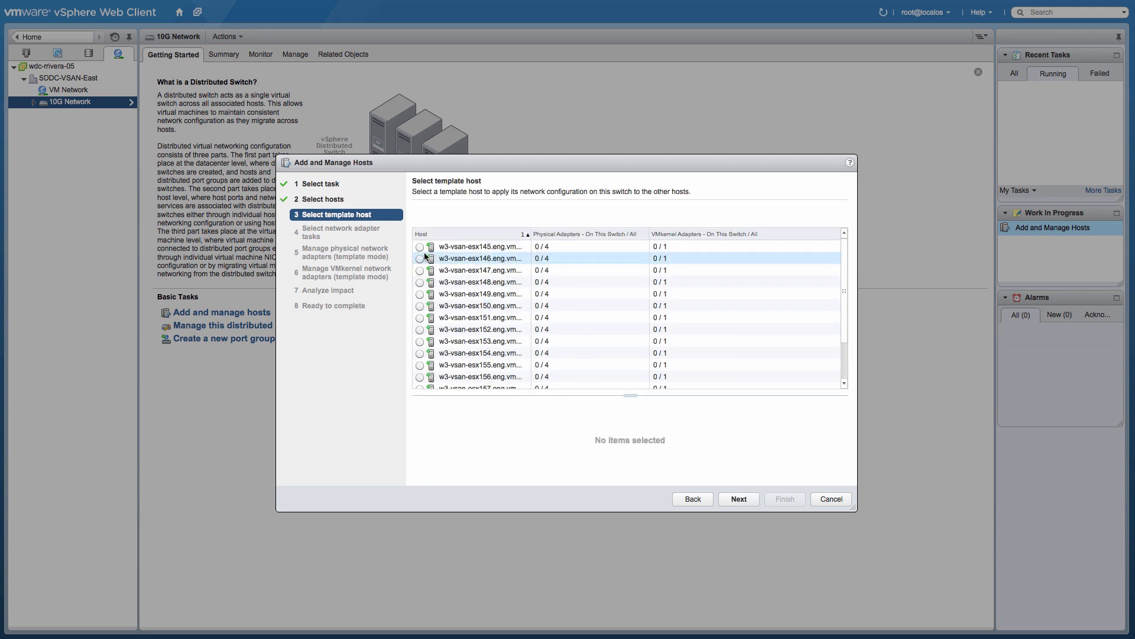
click(420, 246)
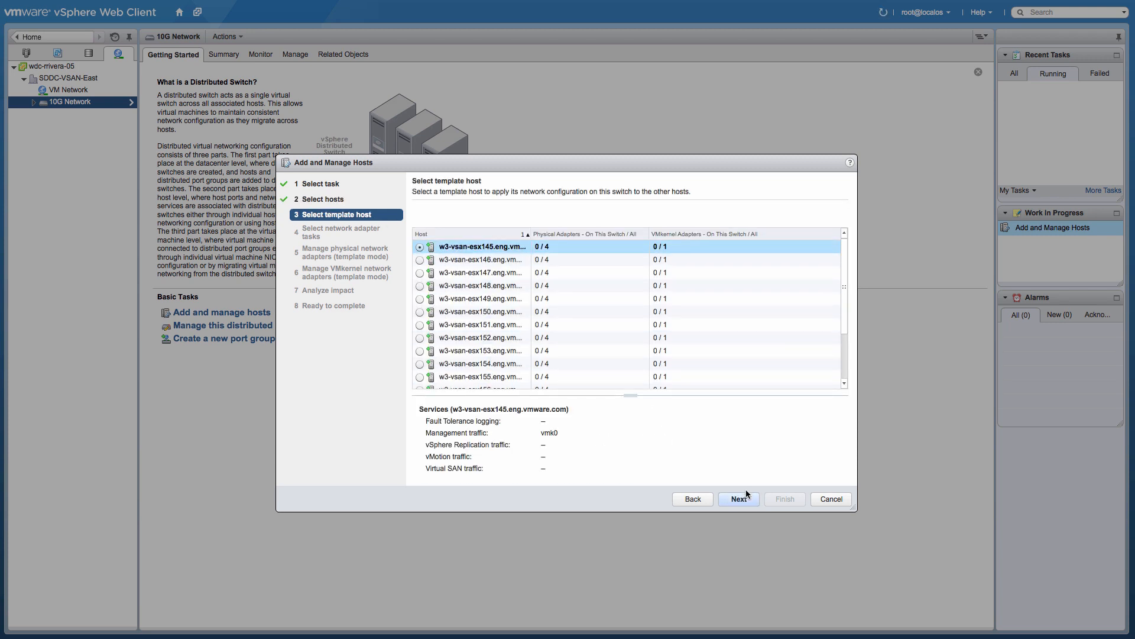
click(738, 498)
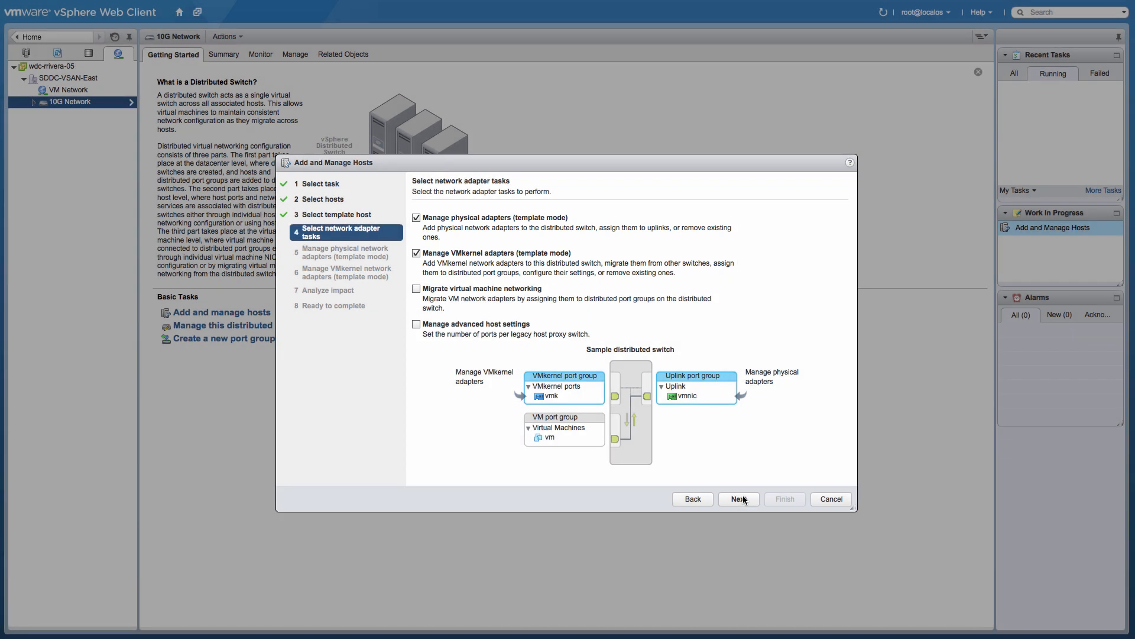
- Assign vmnic1 to Uplink 2 on the template host and apply it to all hosts
click(738, 498)
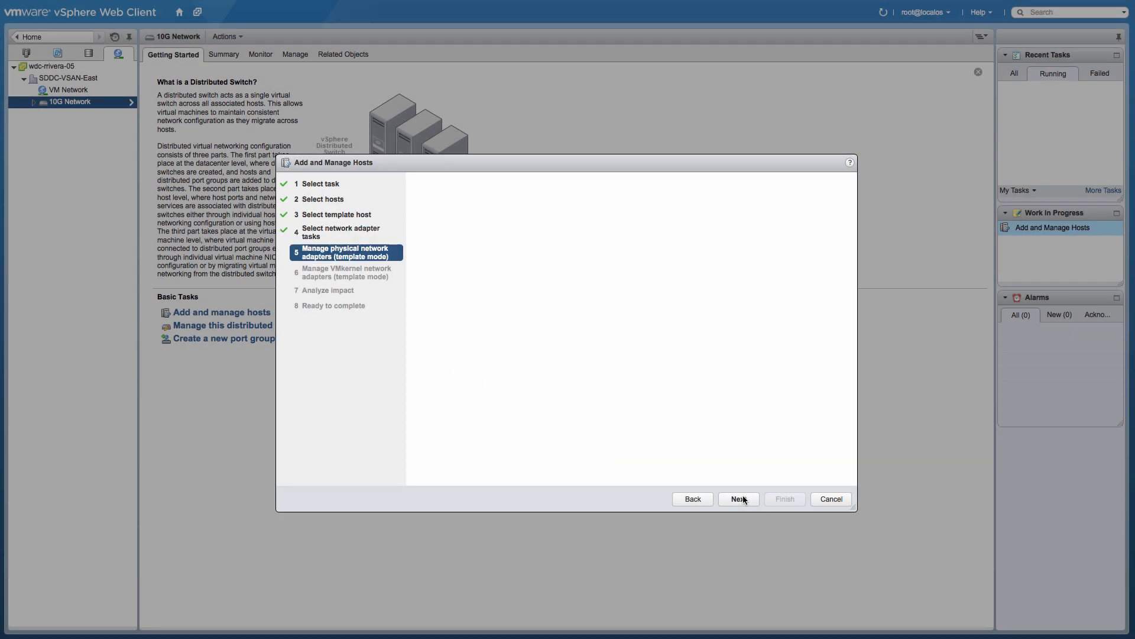
click(738, 498)
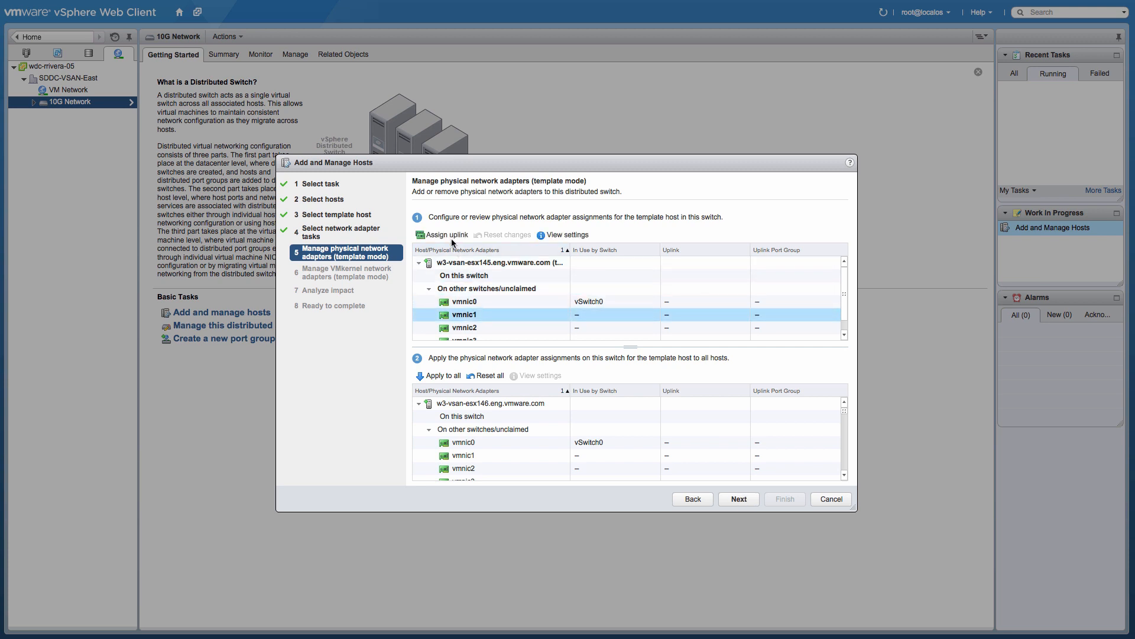
click(446, 235)
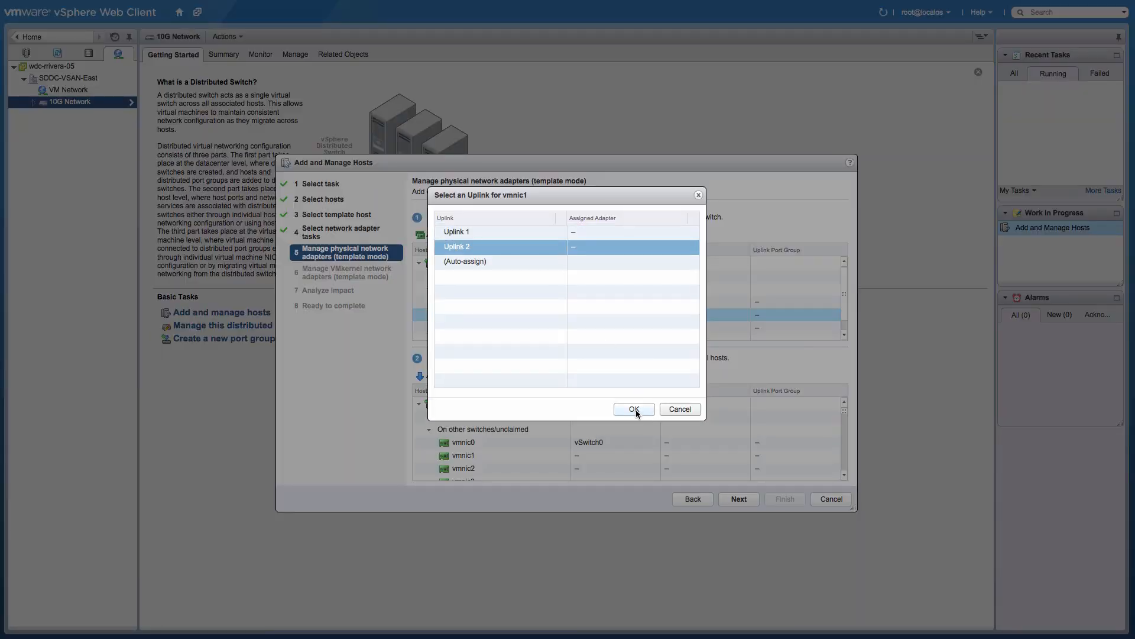
click(634, 409)
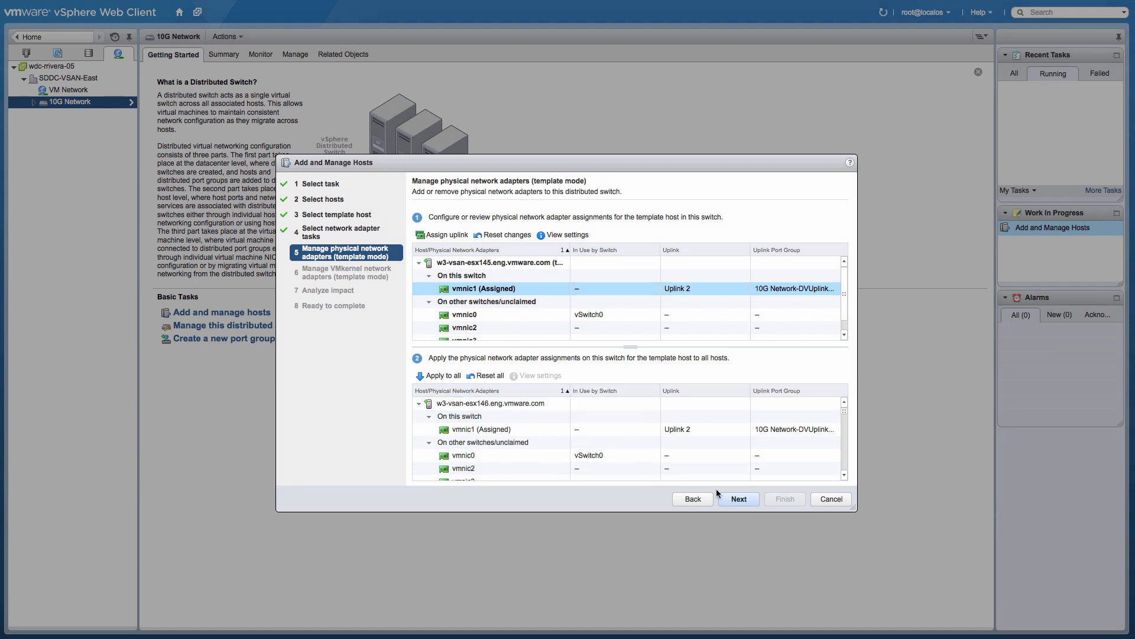
click(738, 498)
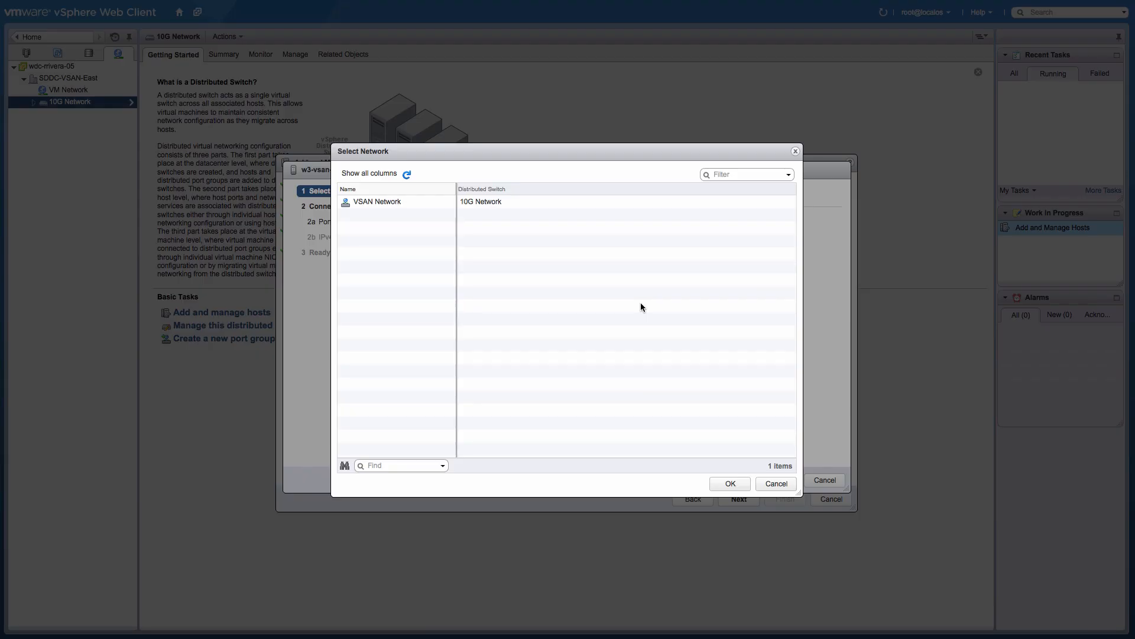
- Create vmk1 on VSAN Network with Virtual SAN traffic and automatic IPv4 settings
click(377, 201)
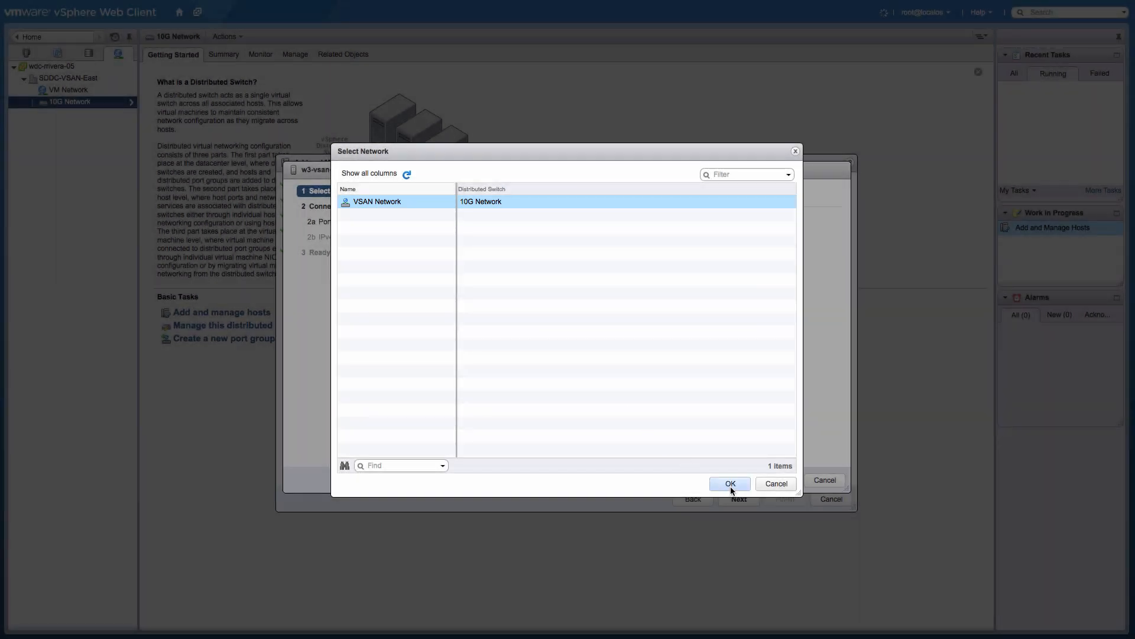
click(730, 484)
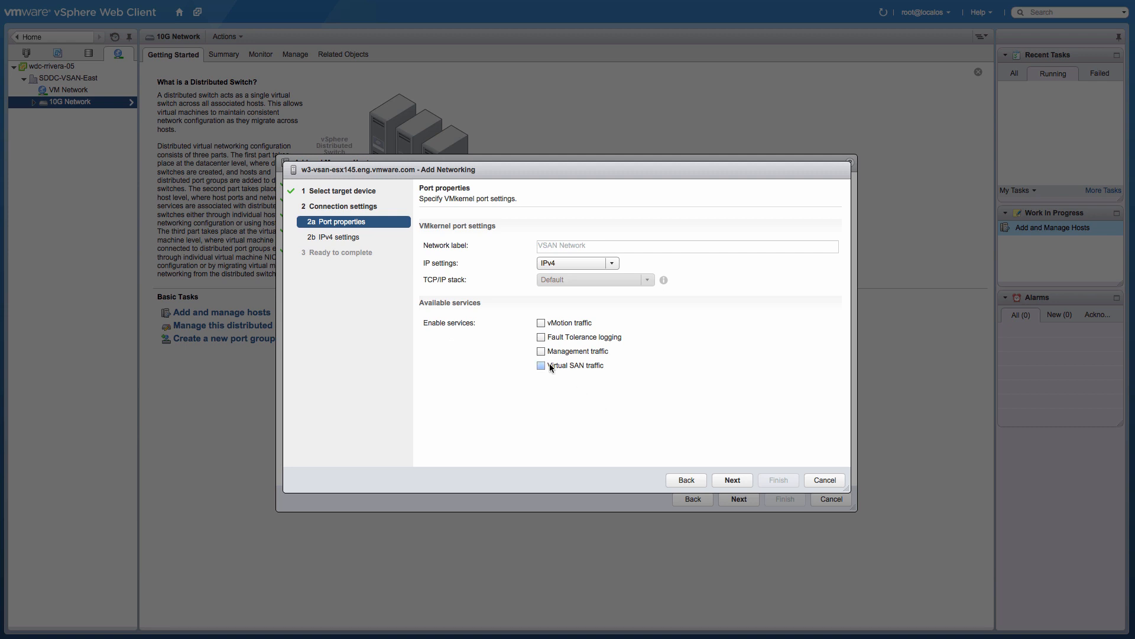
click(540, 365)
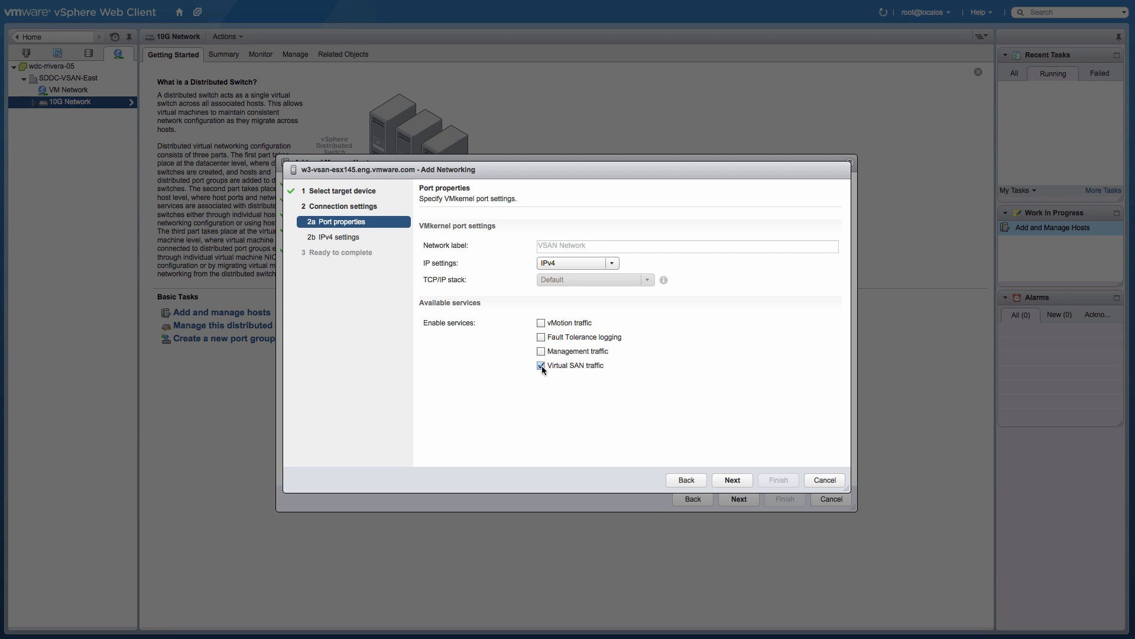
click(732, 480)
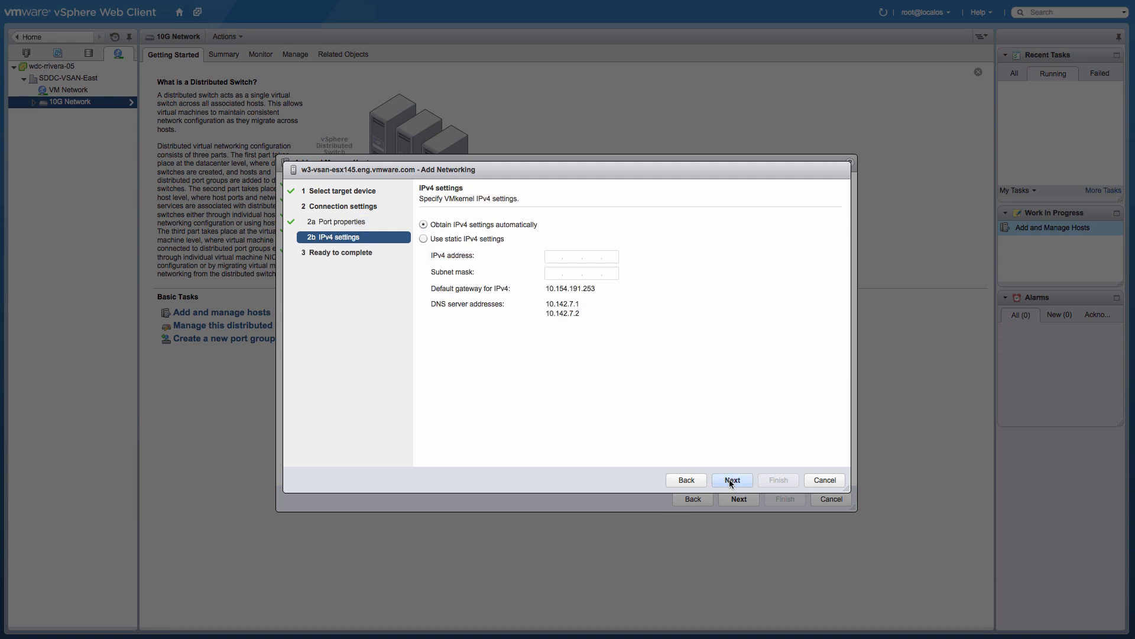
click(732, 480)
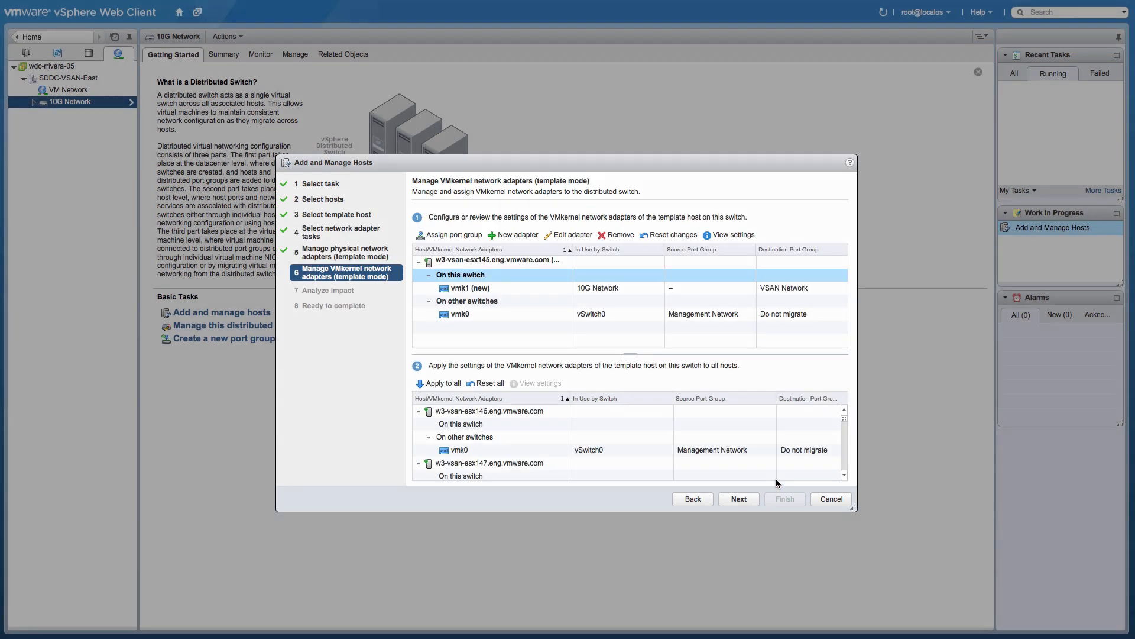
- Apply the VMkernel adapter setup to all hosts and finish adding the 16 hosts
click(441, 383)
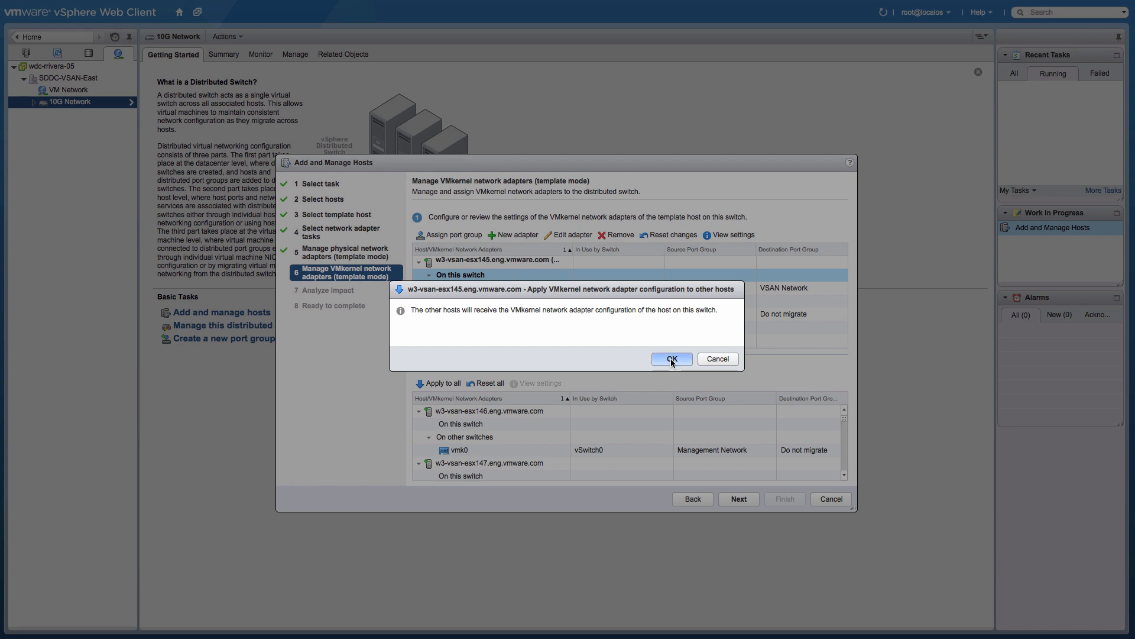
click(671, 360)
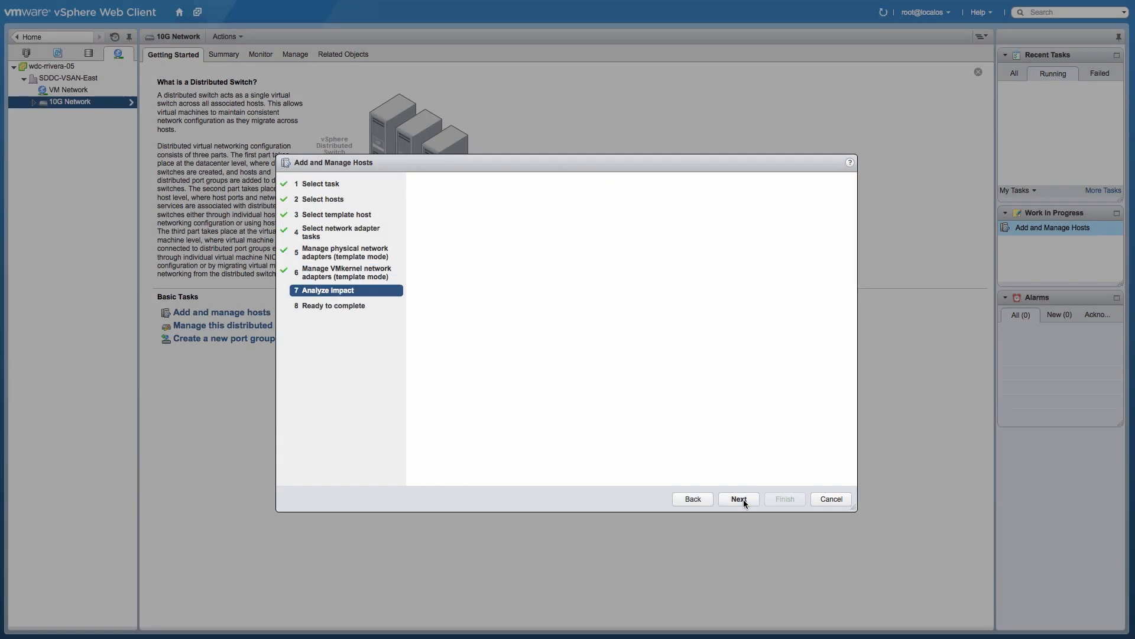
click(737, 498)
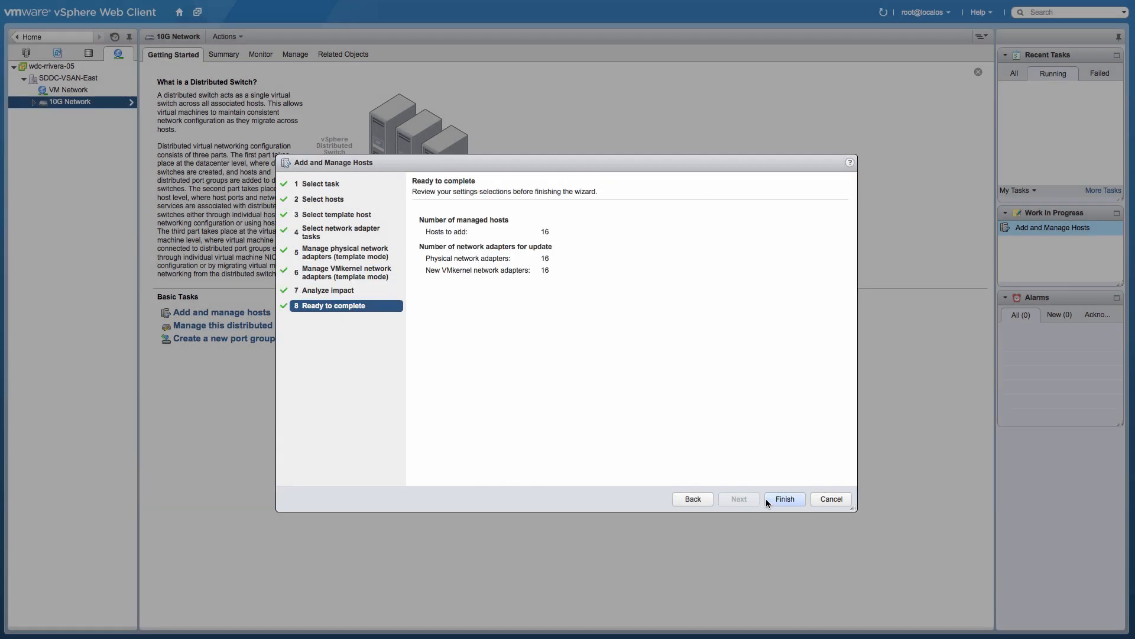
click(784, 498)
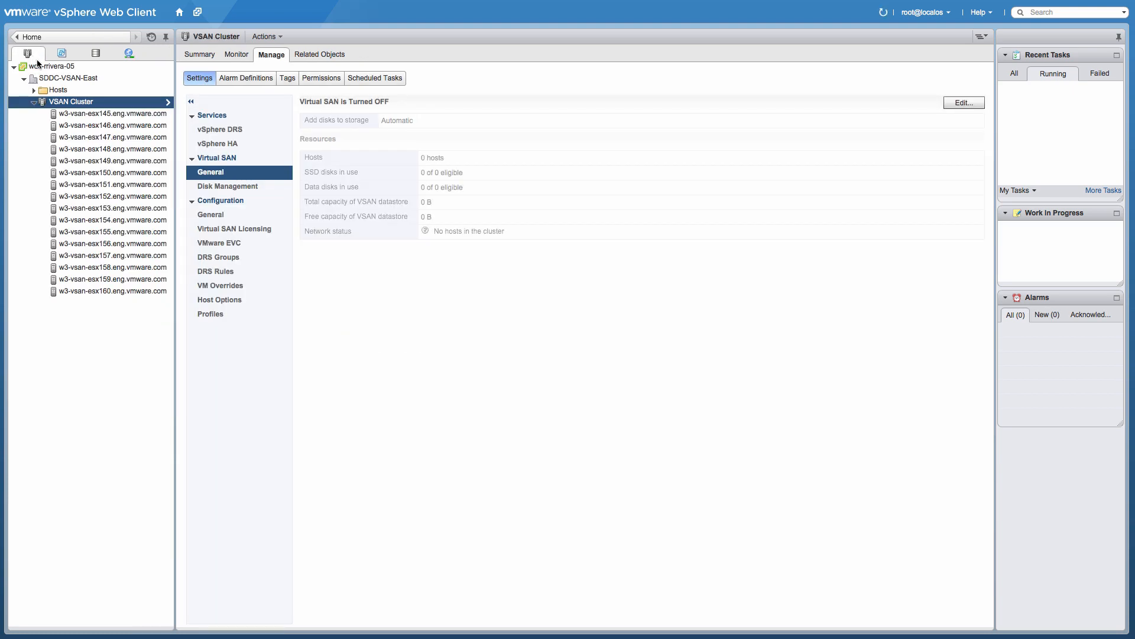
- Turn on Virtual SAN with automatic disk claiming and review the 43.65 TB datastore summary
click(200, 54)
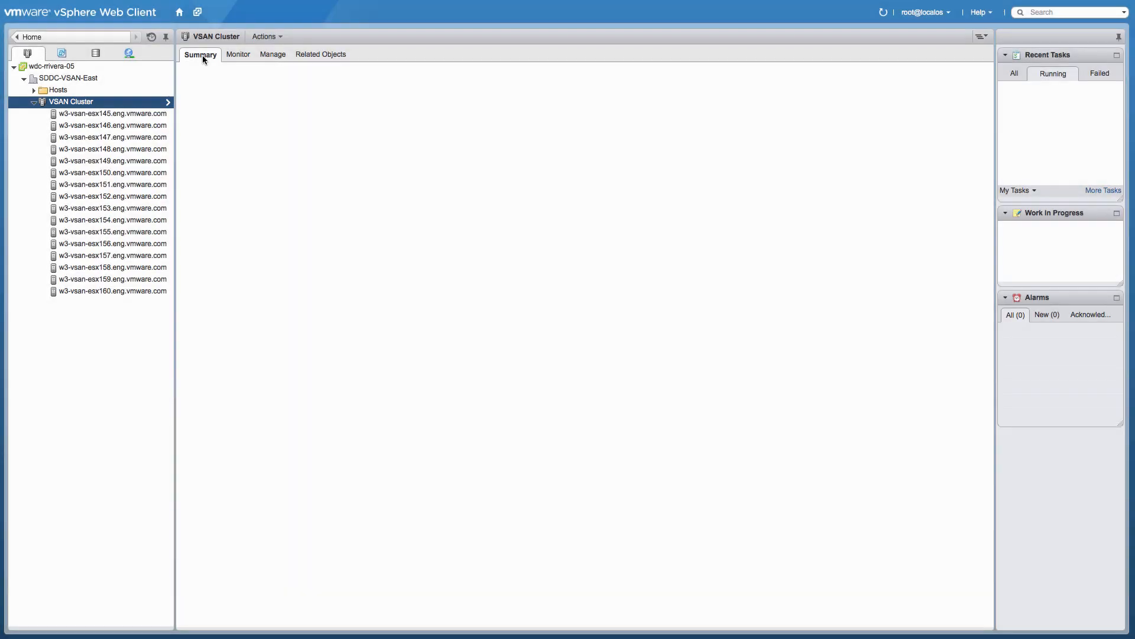
click(272, 54)
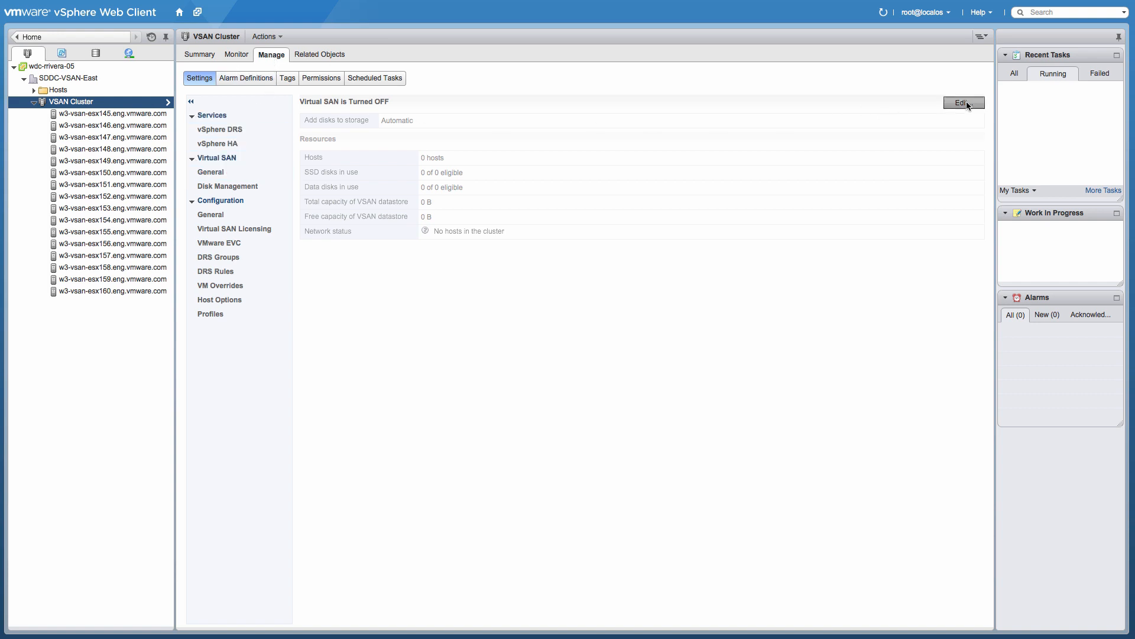
click(964, 102)
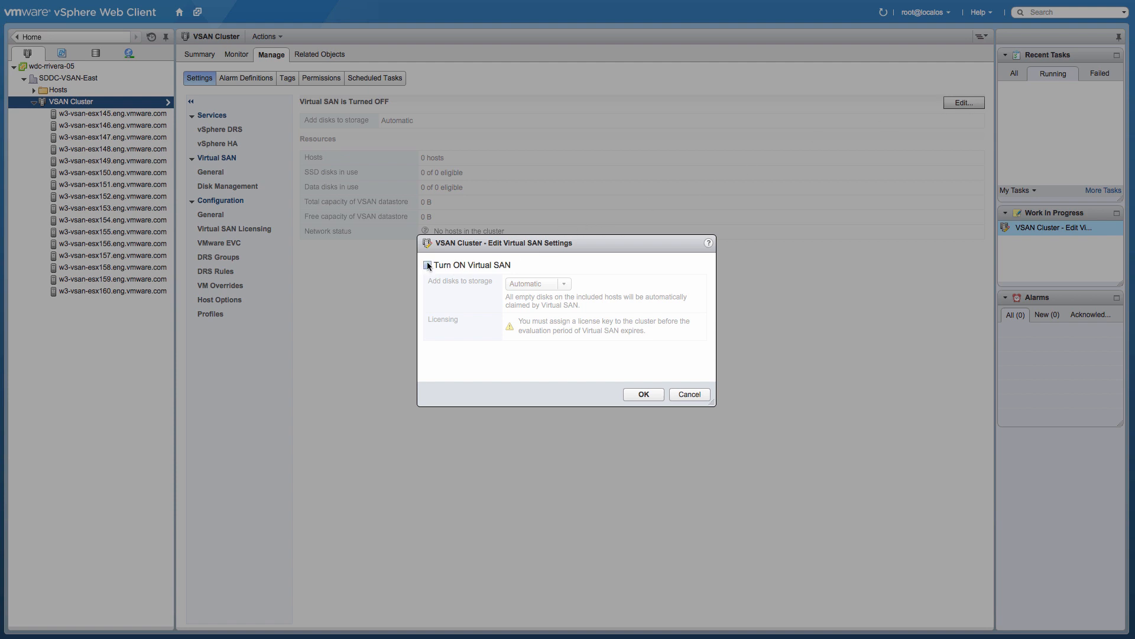
click(427, 265)
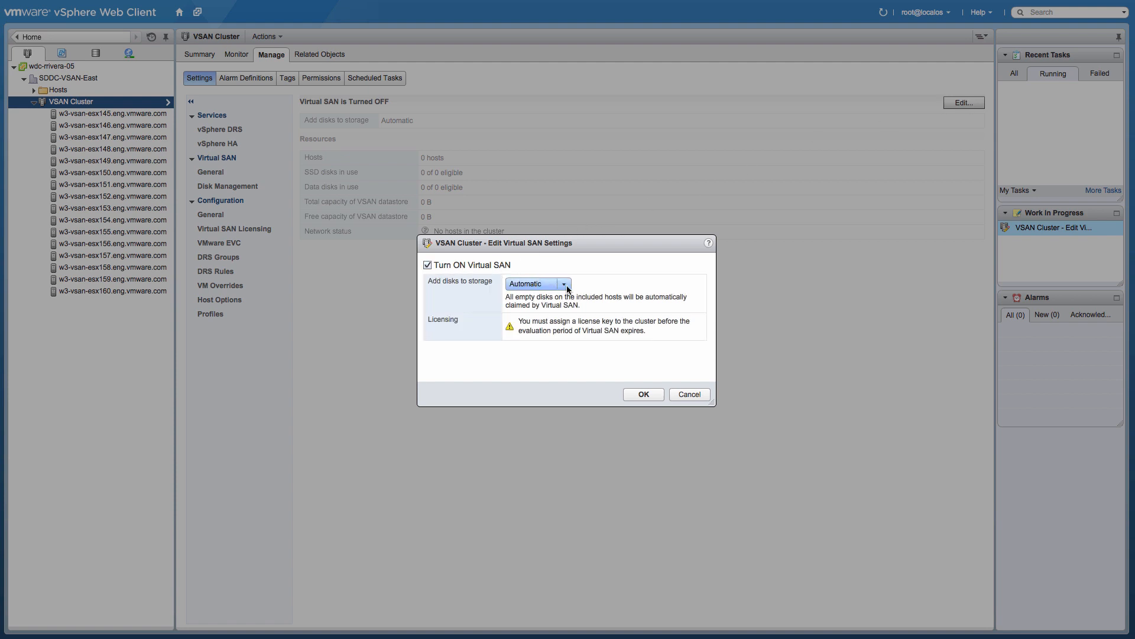
click(642, 394)
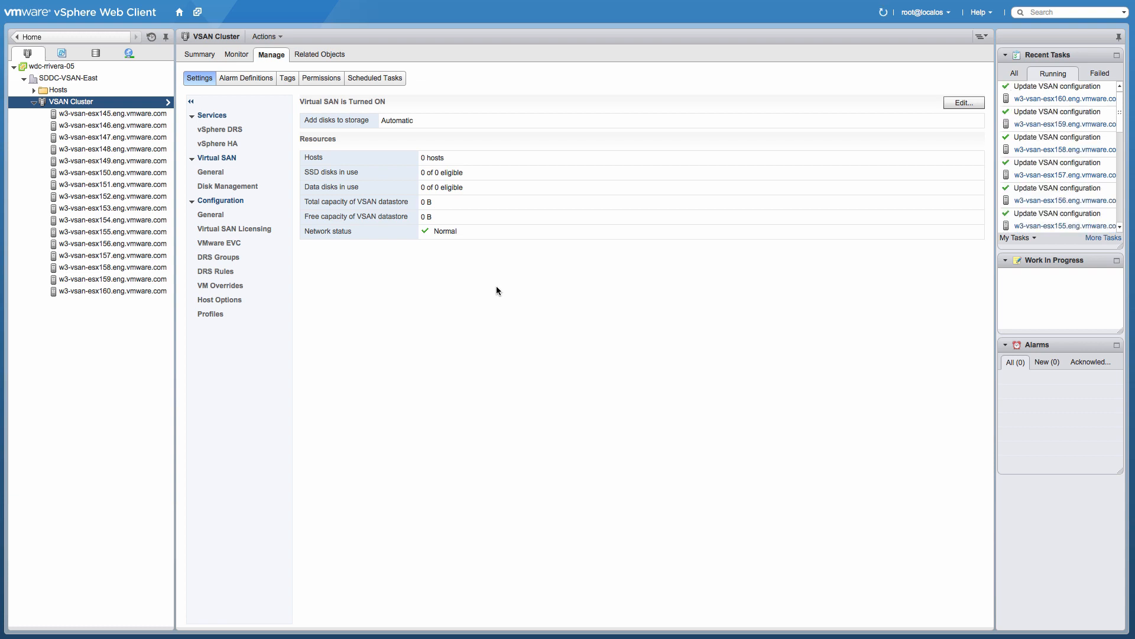
click(209, 54)
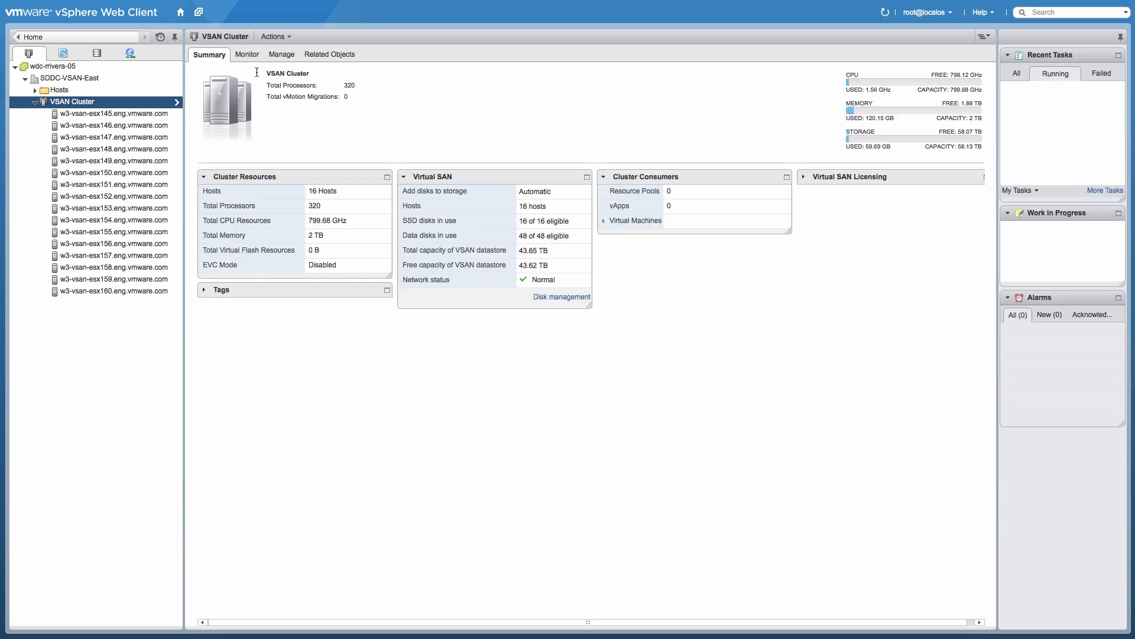